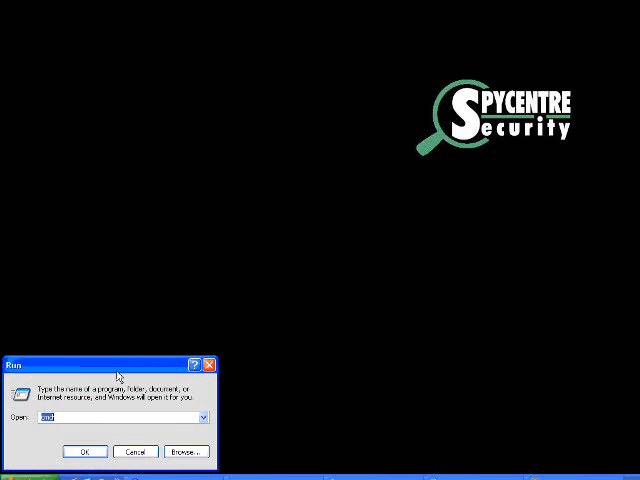
# Launch the Command Prompt by running cmd from the Run dialog.
pyautogui.write('cmd')
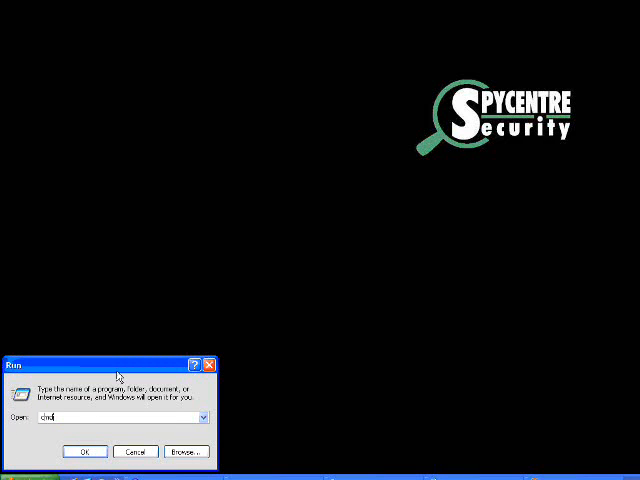
pyautogui.click(84, 452)
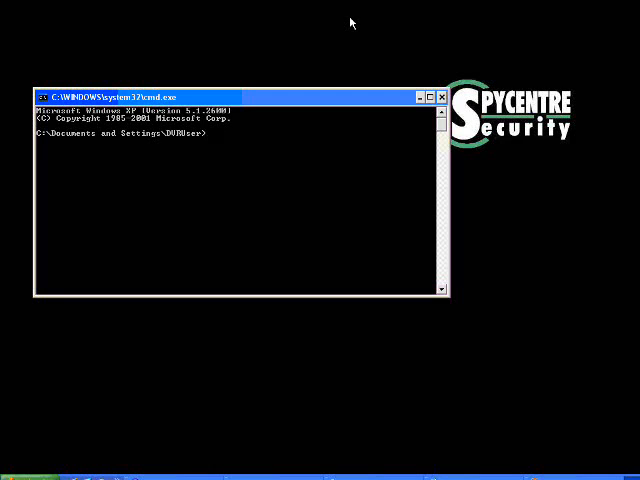
# Run ipconfig /all to list the adapter's full network configuration.
pyautogui.write('ipconfig')
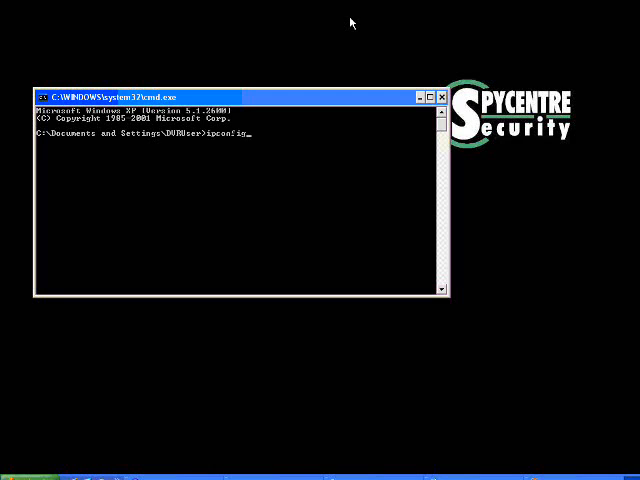
pyautogui.write('/all')
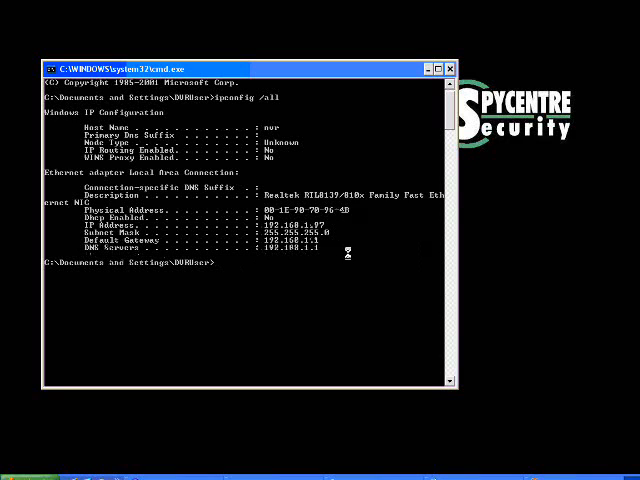
pyautogui.moveTo(330, 252)
pyautogui.write('ping 192.168.1.')
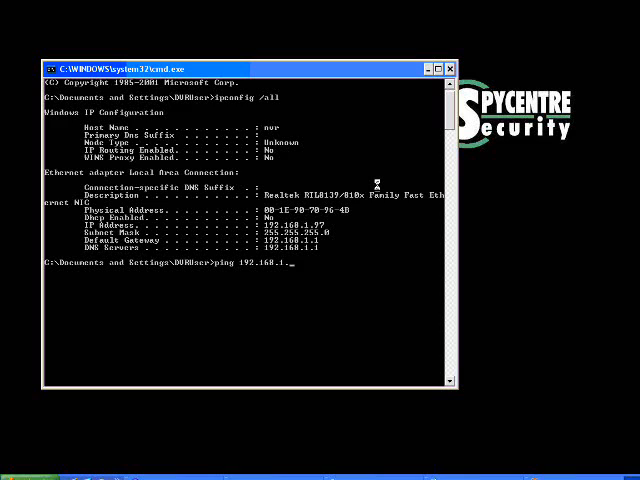
# Ping 192.168.1.1 for replies, then begin a ping to the next 192.168.1 address.
pyautogui.write('1')
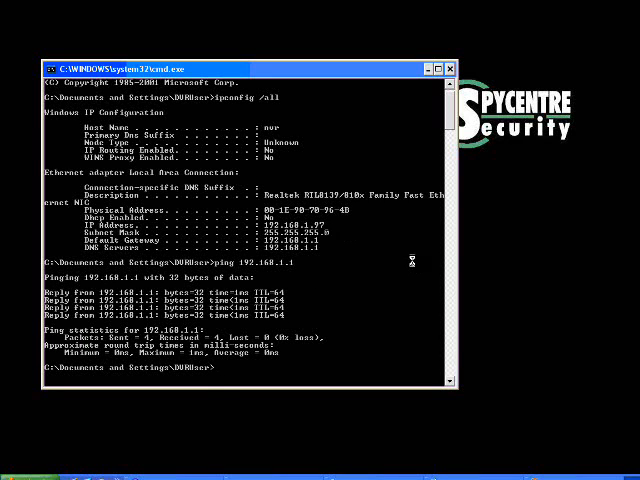
pyautogui.write('ping')
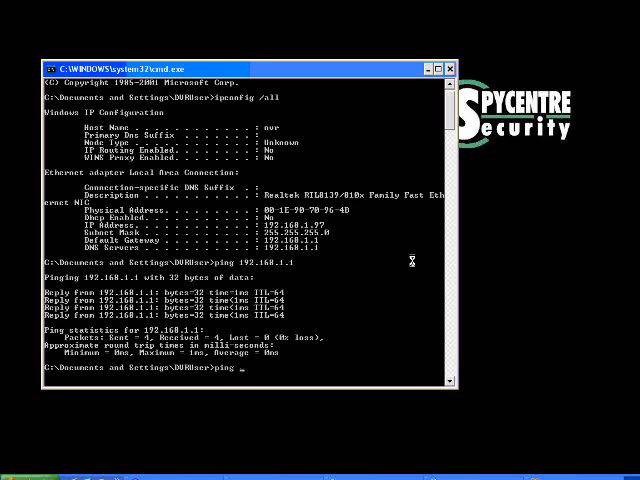
pyautogui.write('192.168.')
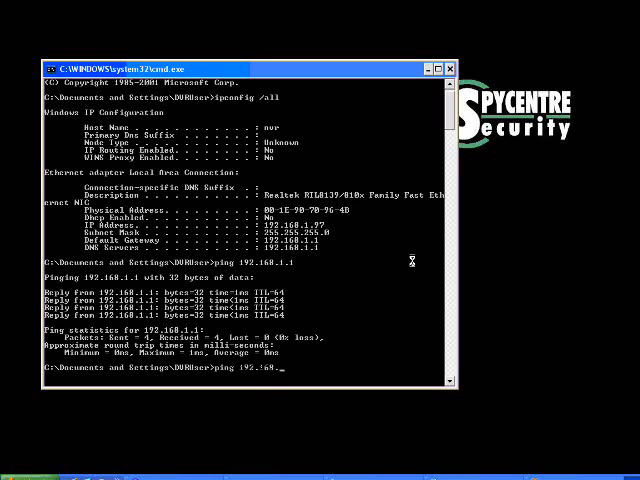
pyautogui.write('1.')
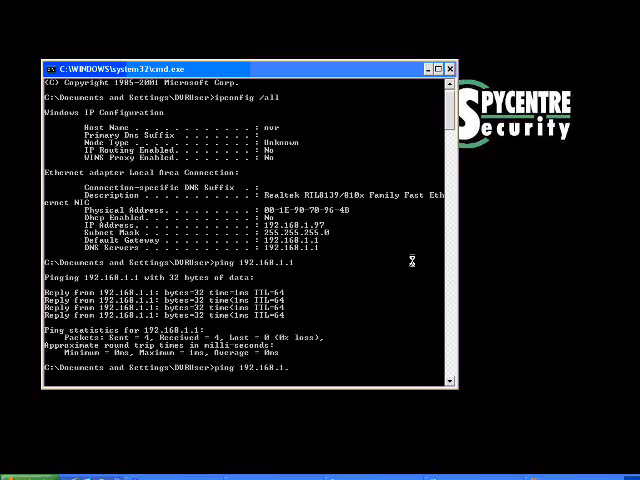